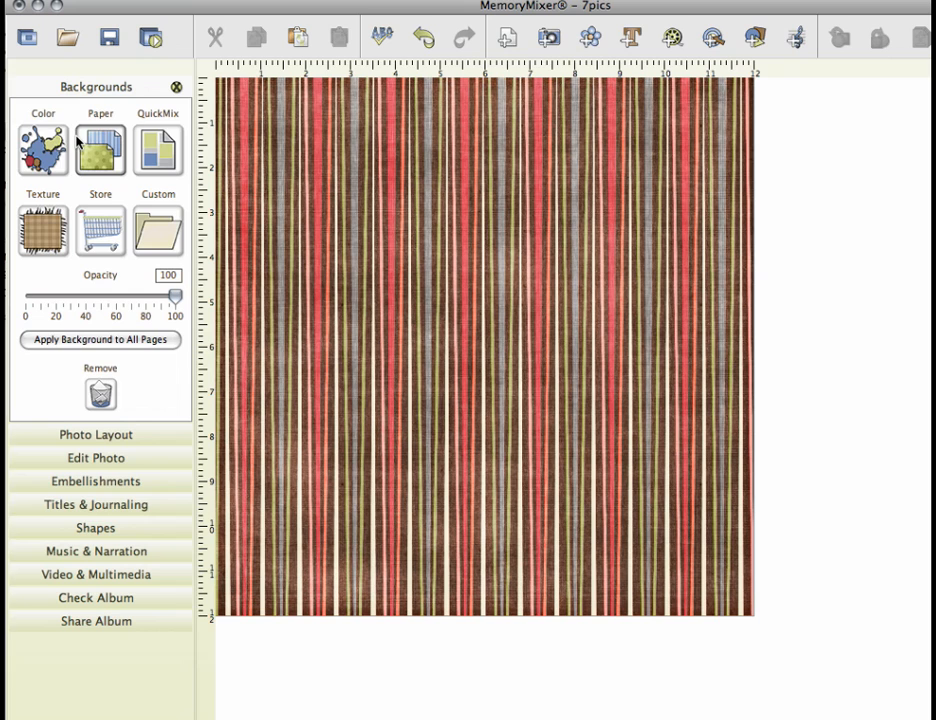
Add the green Circles paper from Must Love Blogs Designer PP as an additional background.
left_click(100, 150)
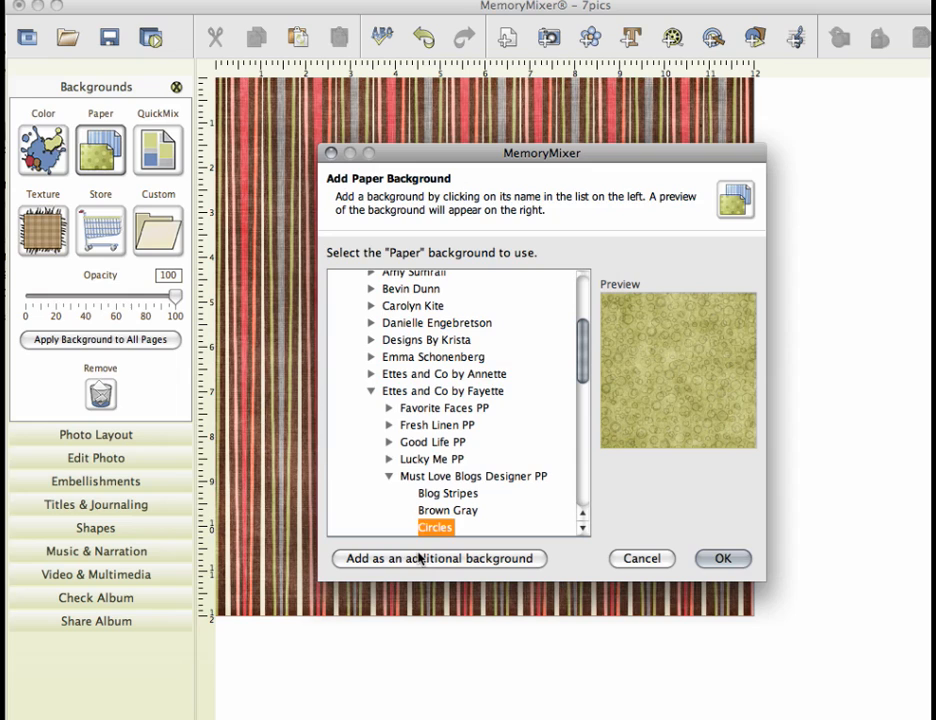
left_click(722, 558)
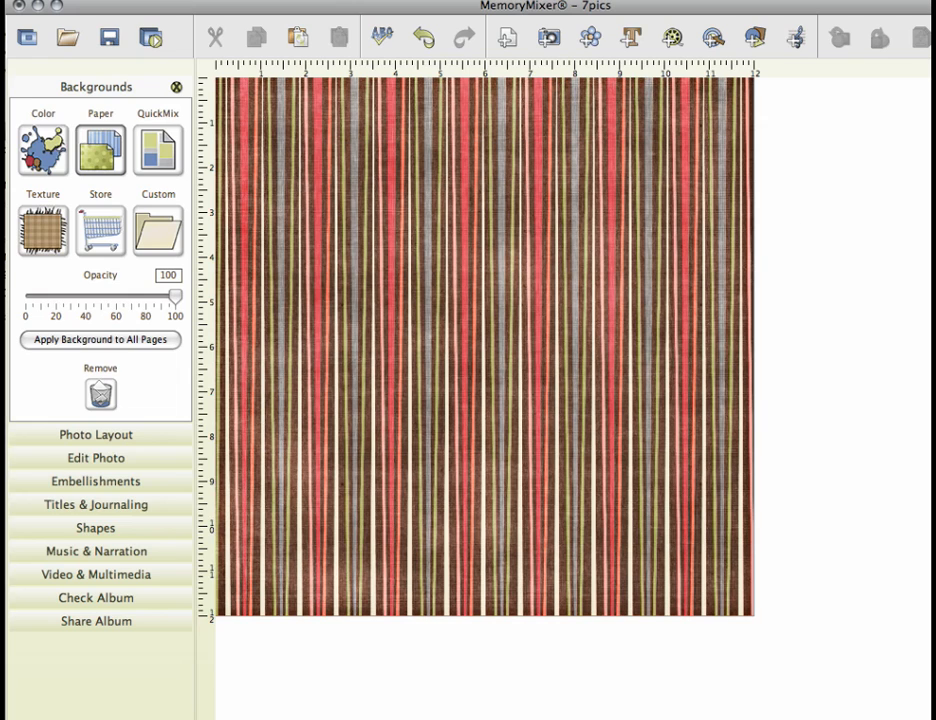
left_click(95, 457)
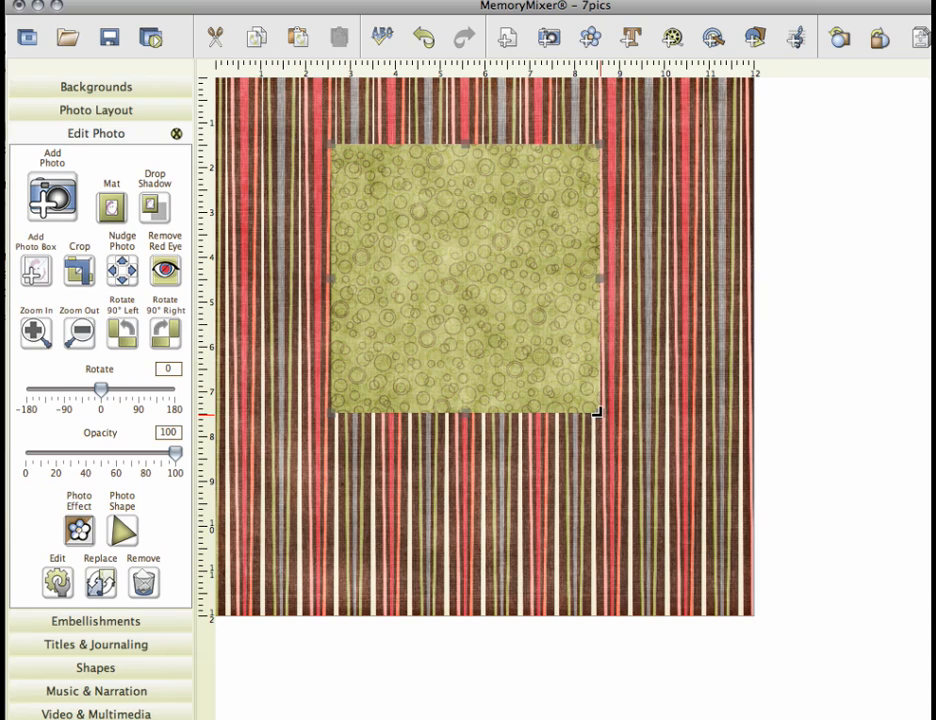
mouse_move(592, 343)
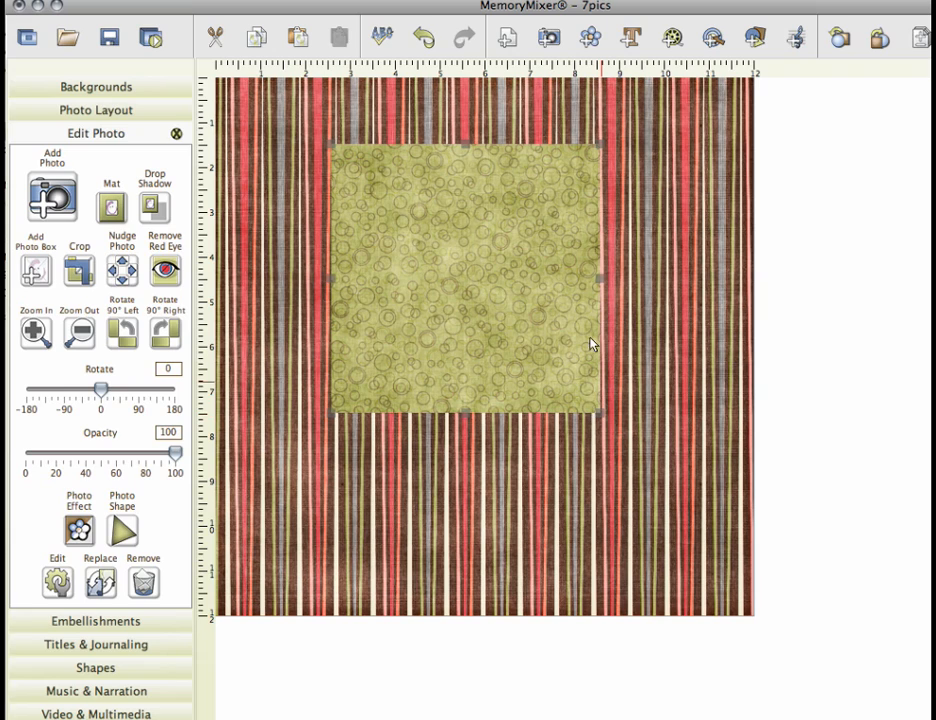
mouse_move(495, 347)
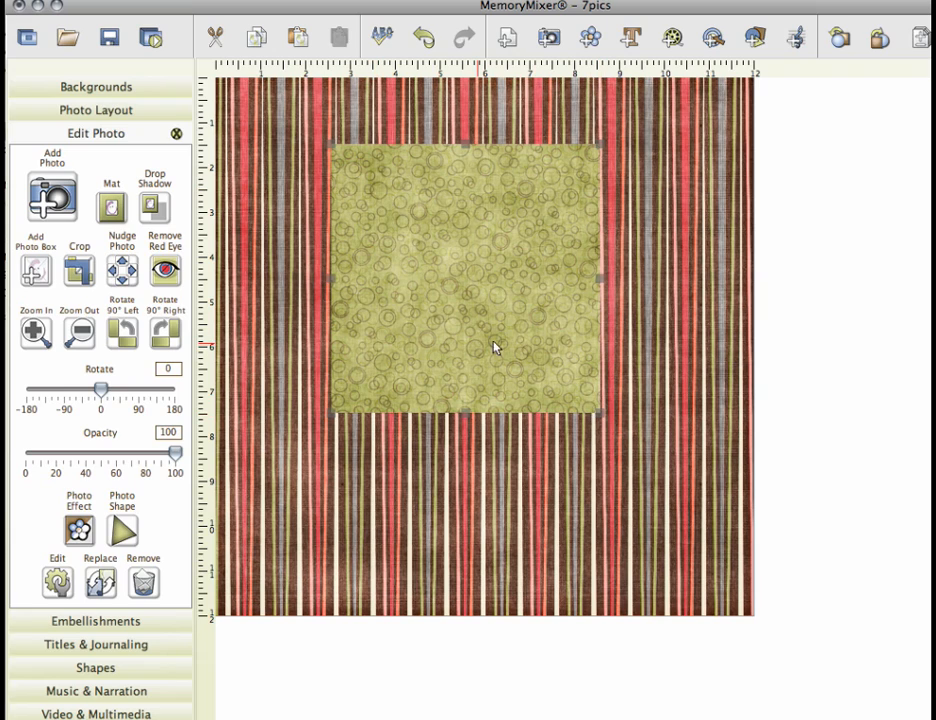
mouse_move(453, 367)
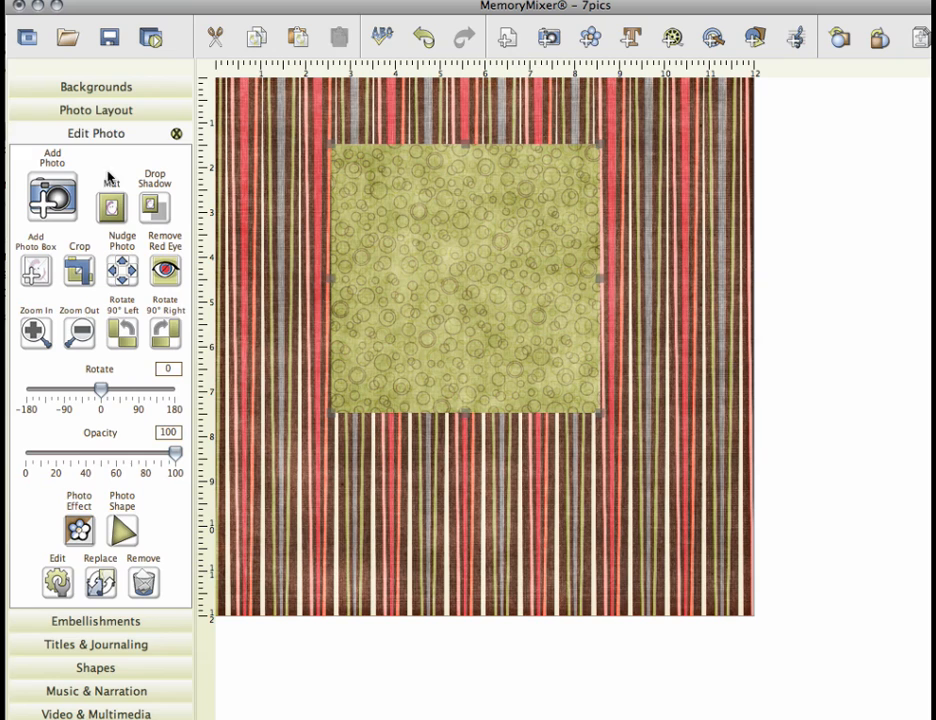
mouse_move(160, 590)
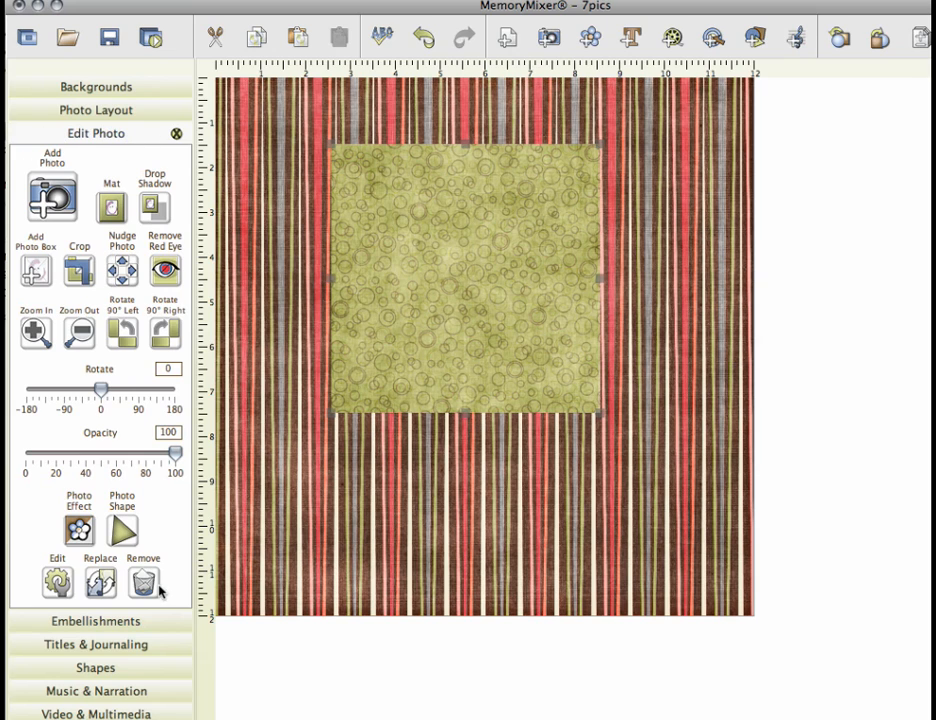
Apply the Circle/Oval photo shape to the green Circles paper.
left_click(121, 528)
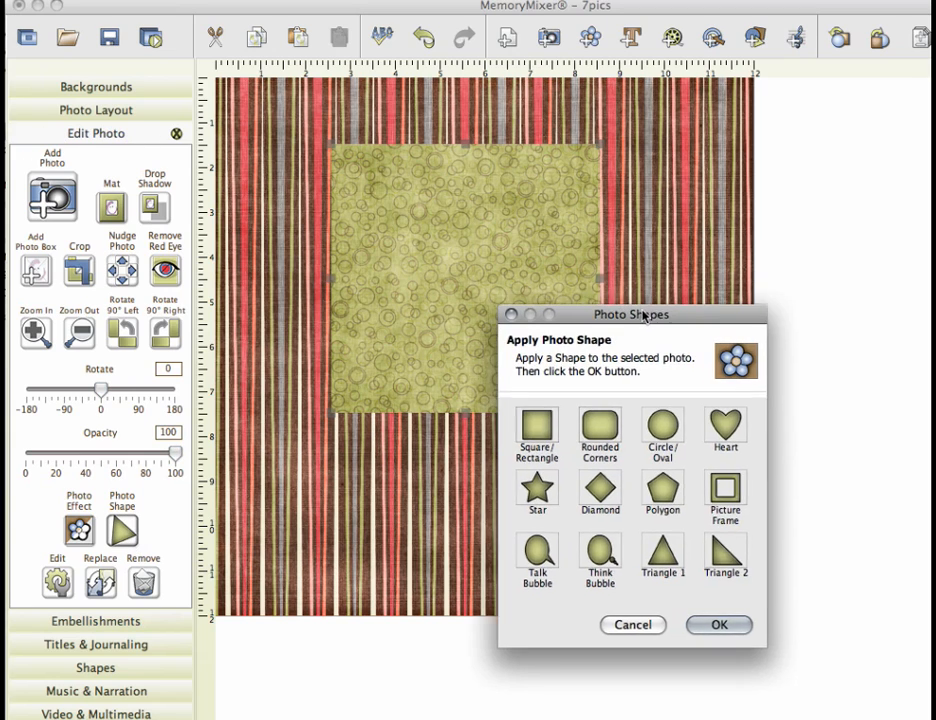
left_click(718, 624)
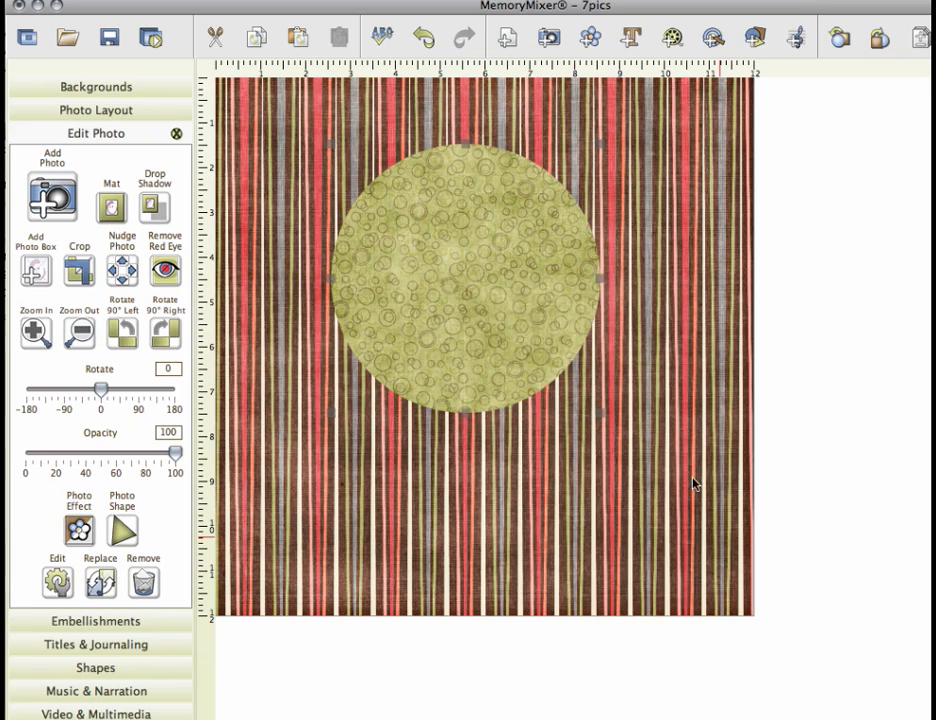